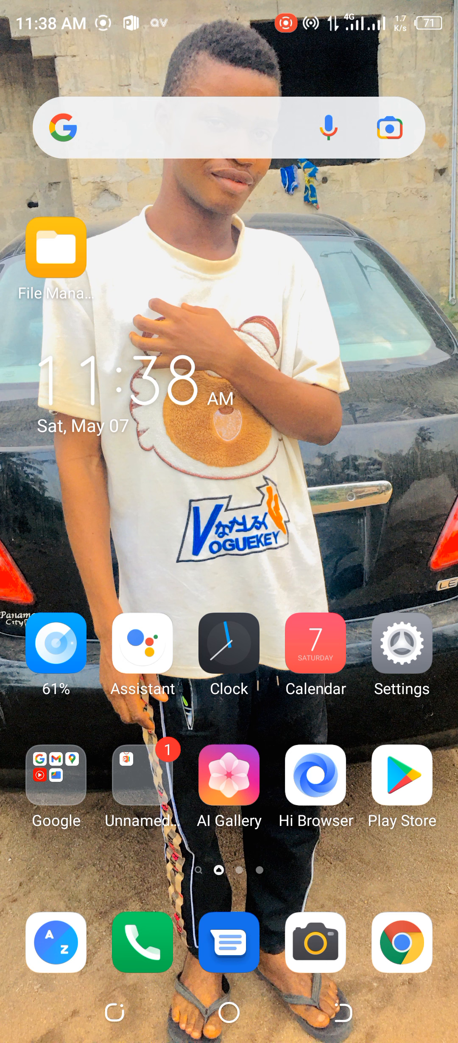
Launch Chrome and accept its terms on the Welcome to Chrome screen
left_click(402, 943)
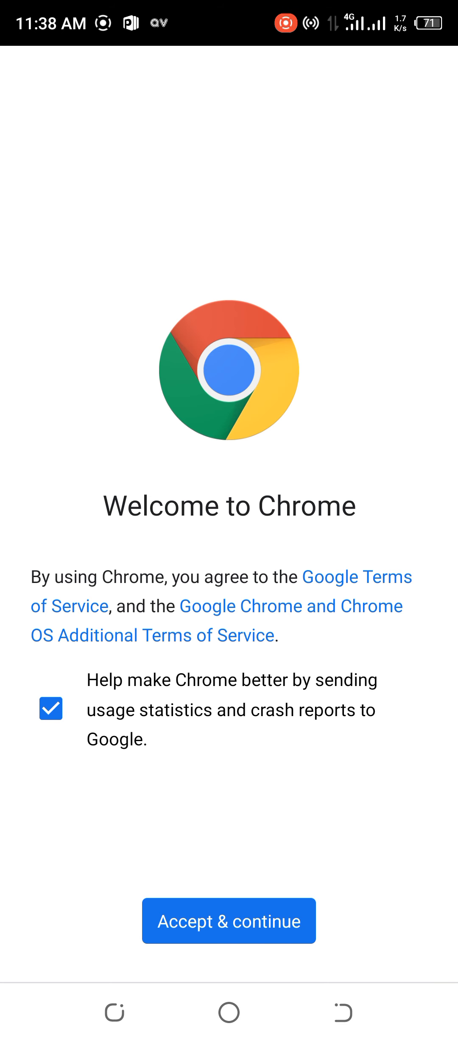
left_click(228, 920)
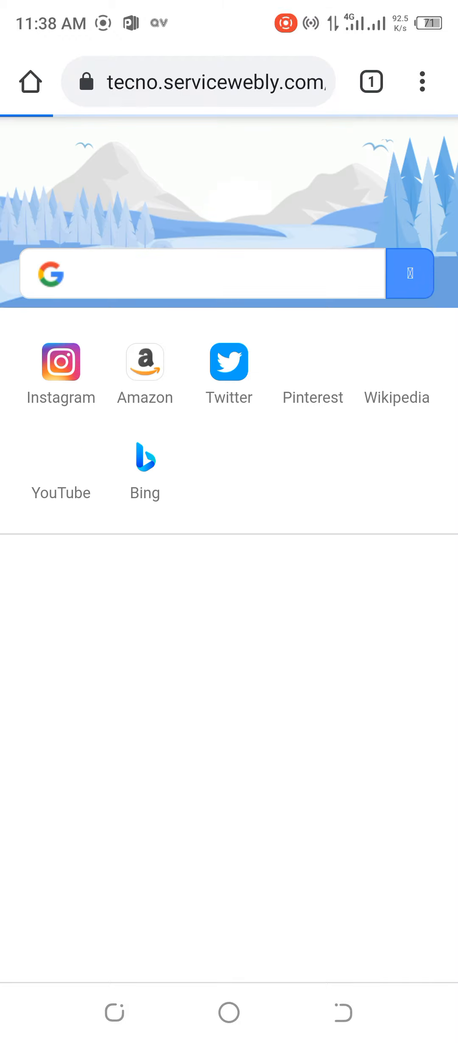
Search for 'z shadow wave.com' via the address-bar suggestion and scroll through the results
left_click(200, 82)
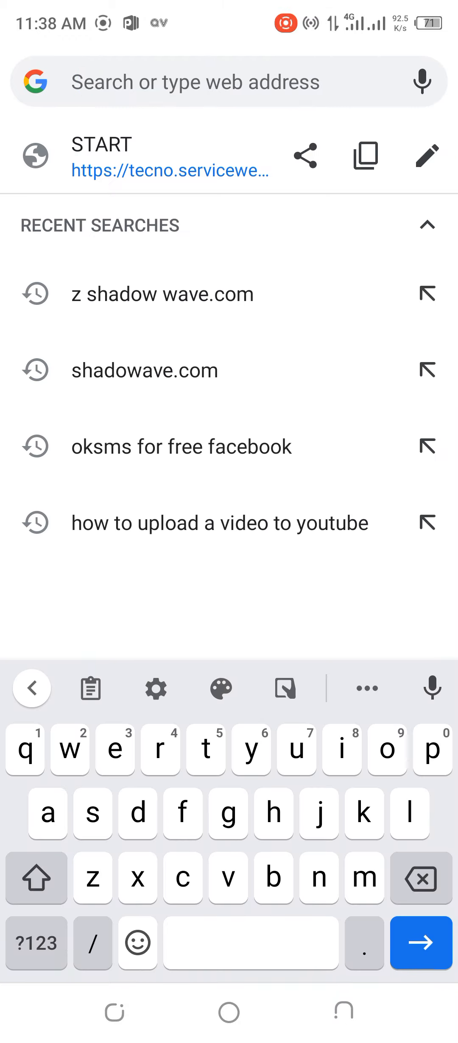
type("z")
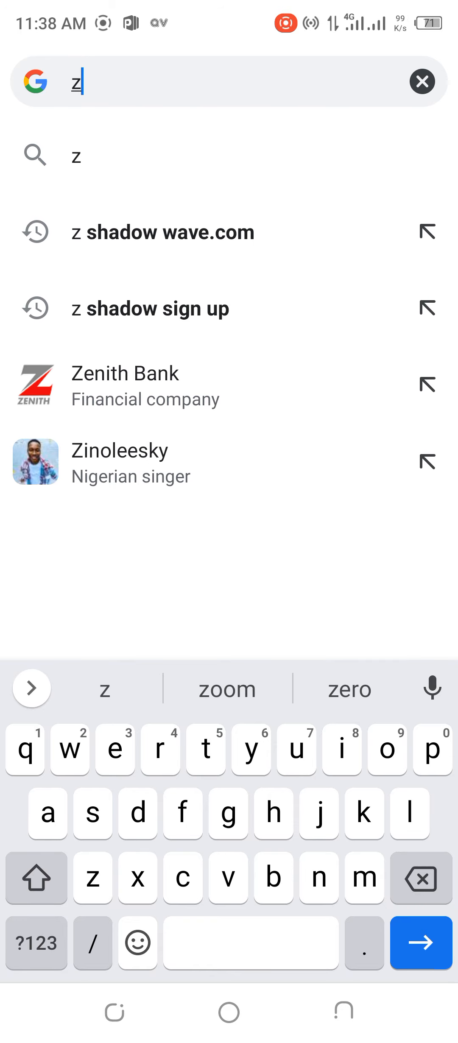
left_click(166, 232)
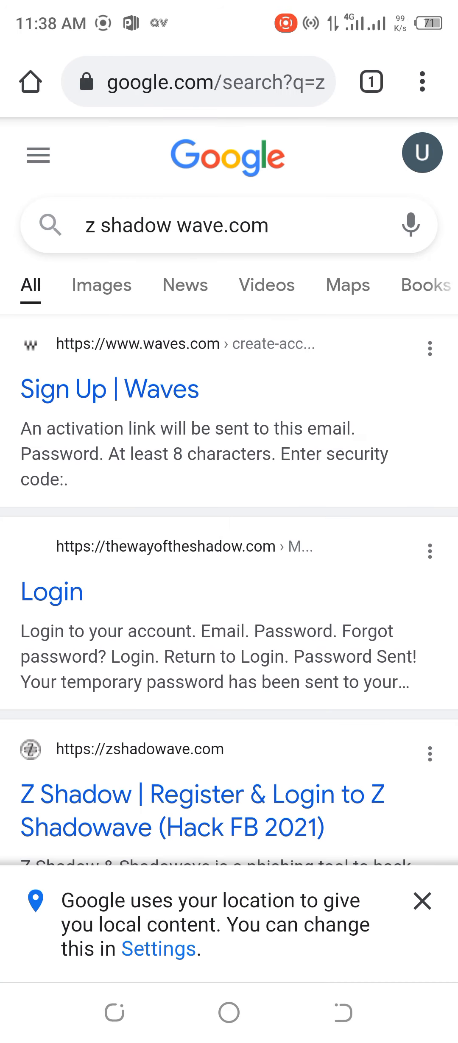
scroll("down", 3)
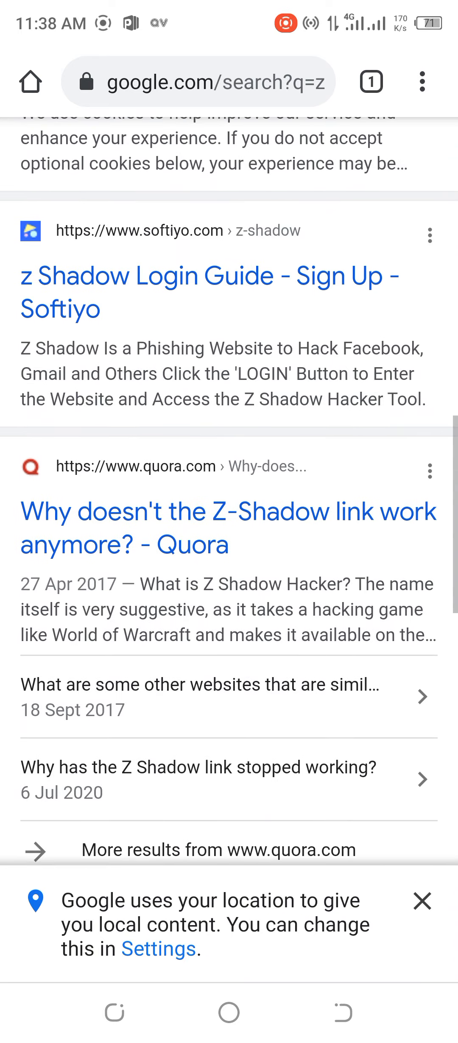
scroll("down", 3)
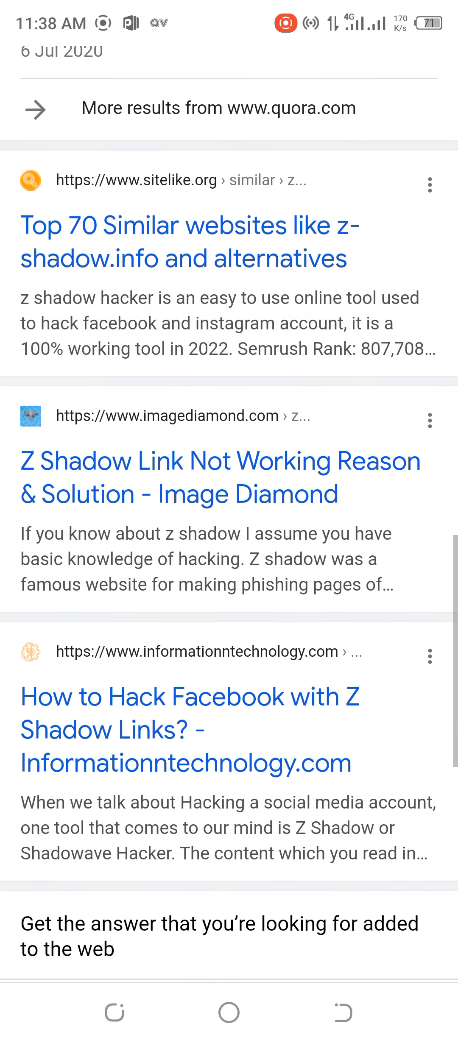
scroll("down", 3)
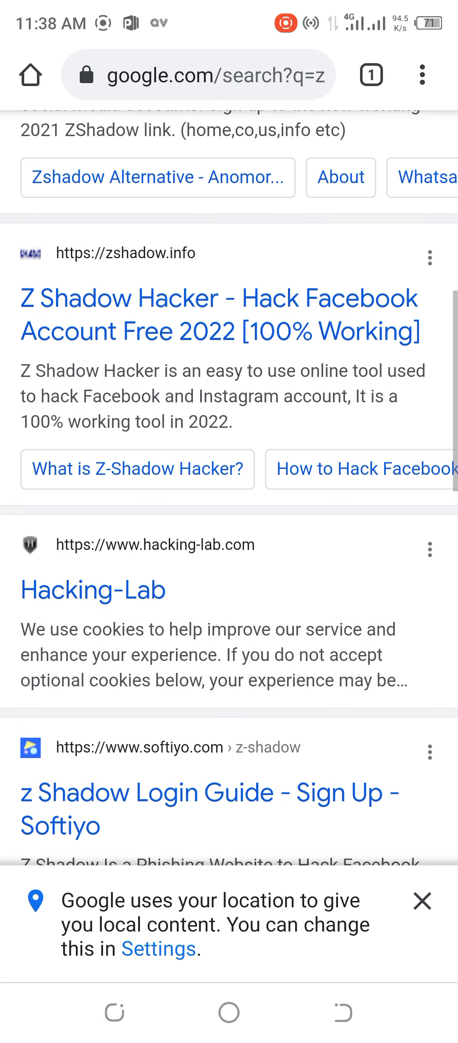
scroll("down", 3)
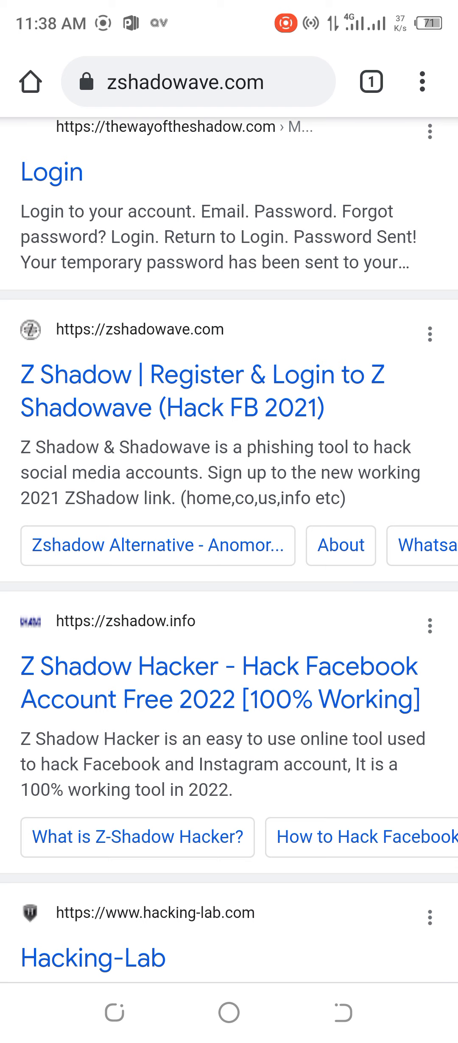
Open the zshadowave.com Anomor guide, read down to Step 3, and follow the anomor2.com link
left_click(202, 390)
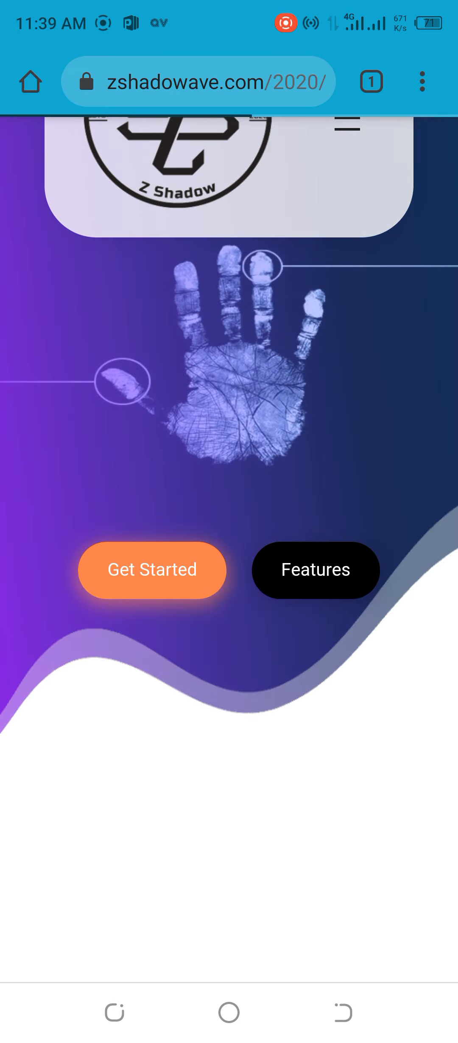
scroll("down", 3)
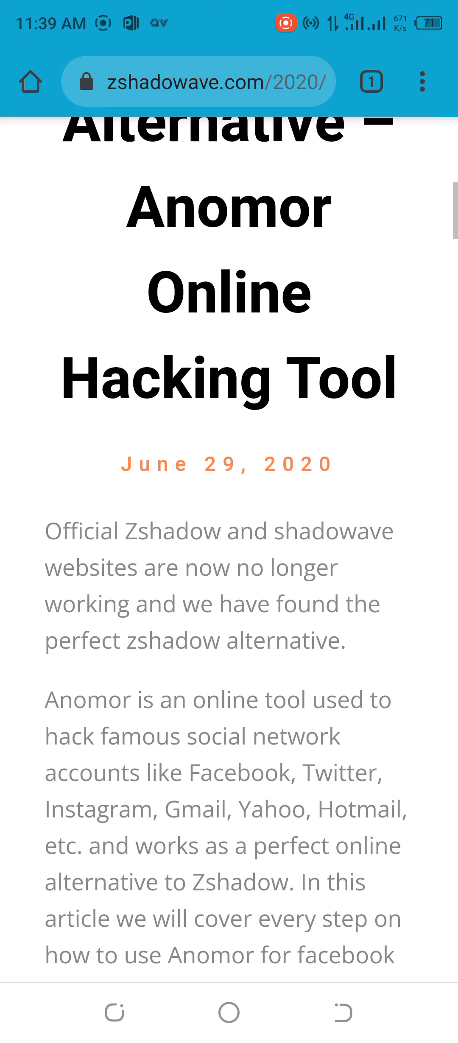
scroll("down", 3)
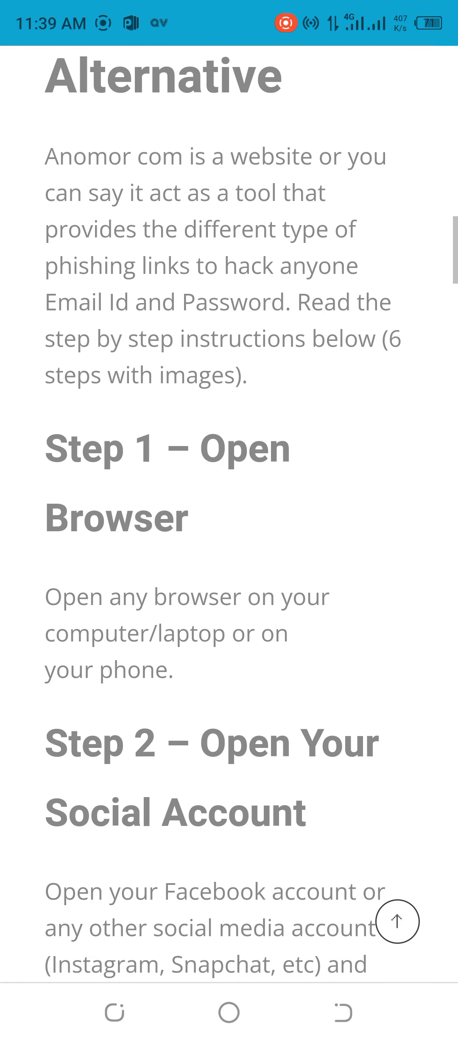
scroll("down", 3)
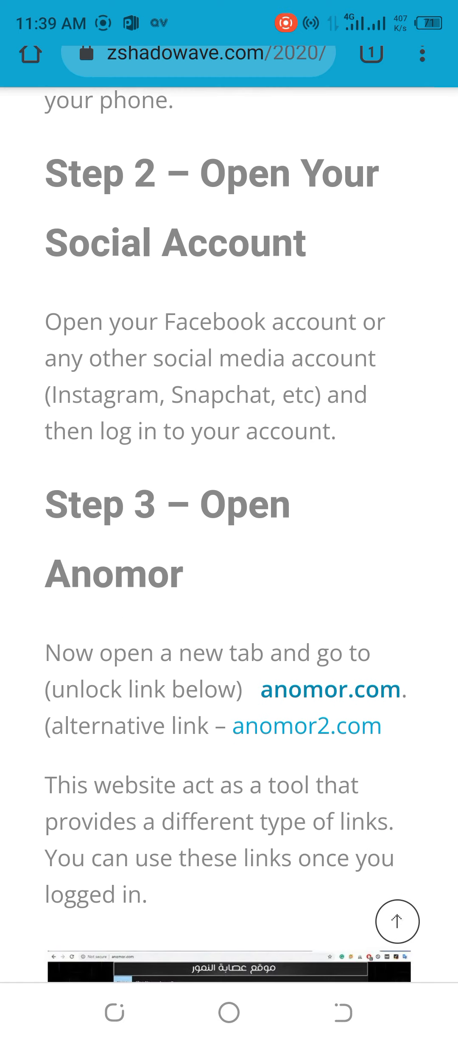
left_click(307, 725)
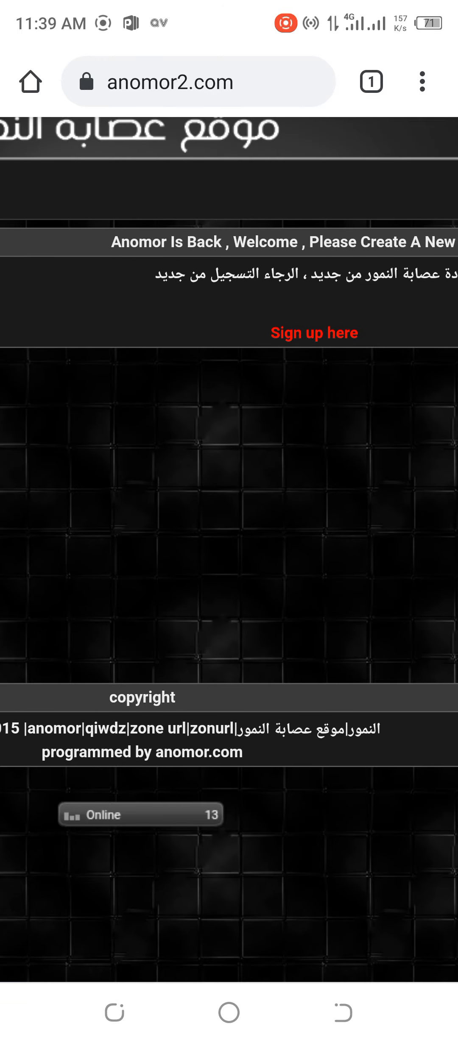
Open the registration form, complete the username Frank23342, and copy it
left_click(314, 333)
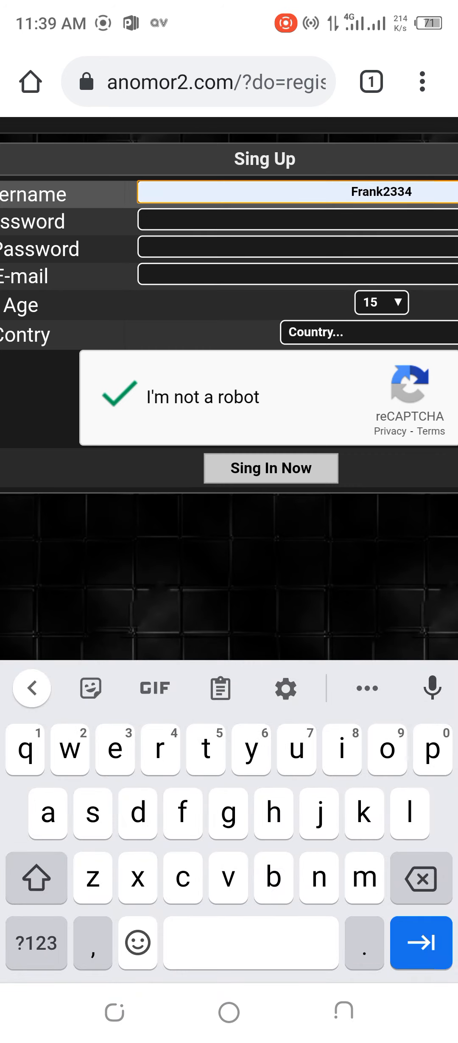
left_click(36, 943)
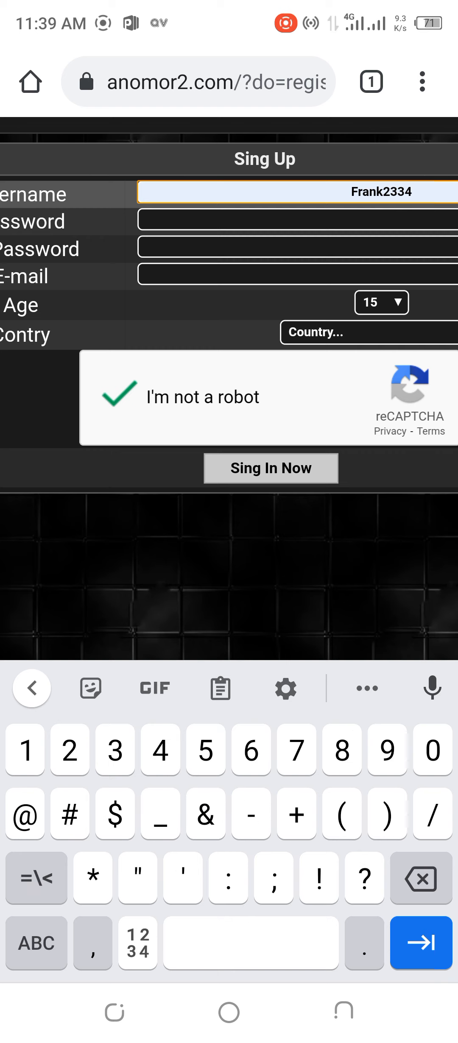
type("2")
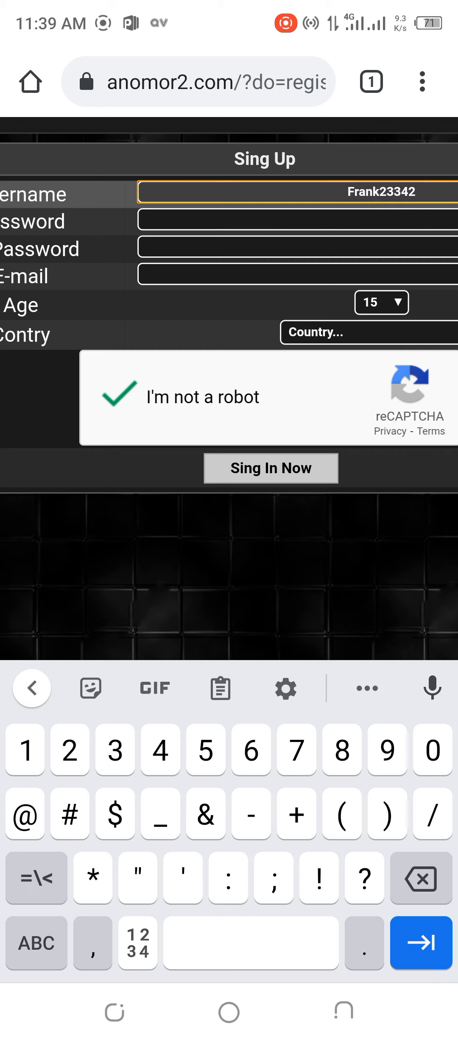
double_click(383, 192)
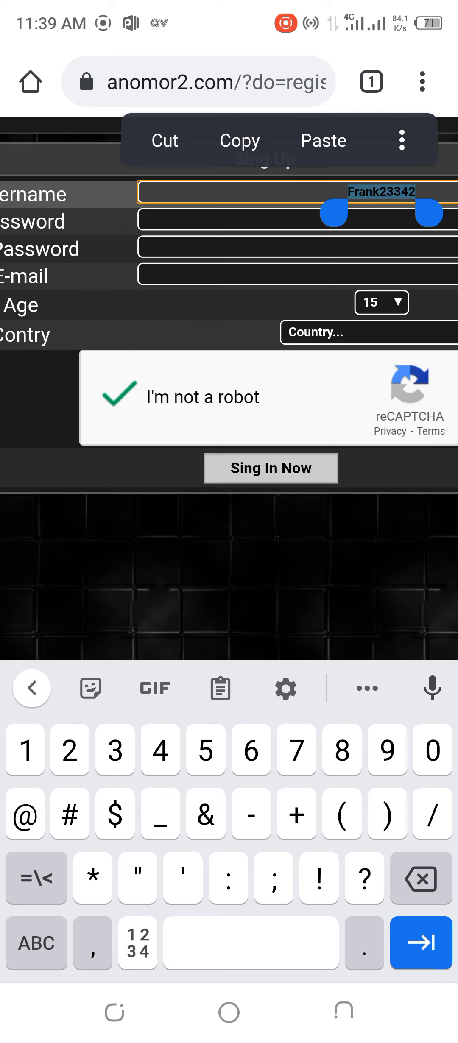
left_click(297, 221)
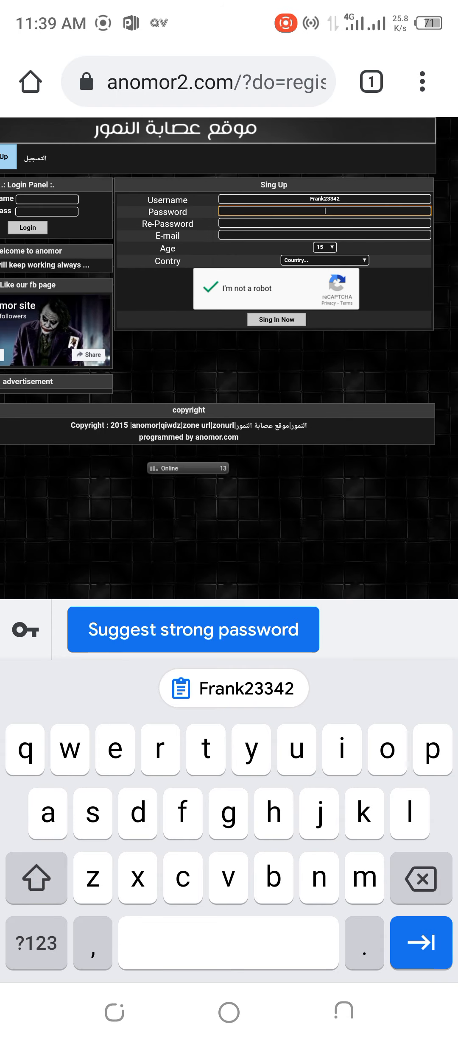
Enter the password in Password and Re-Password, then fill in the e-mail address
type("••")
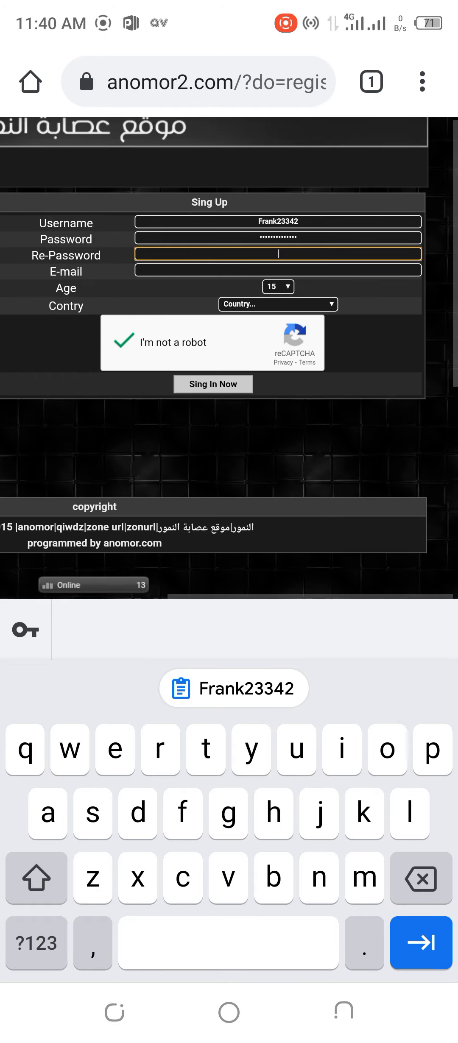
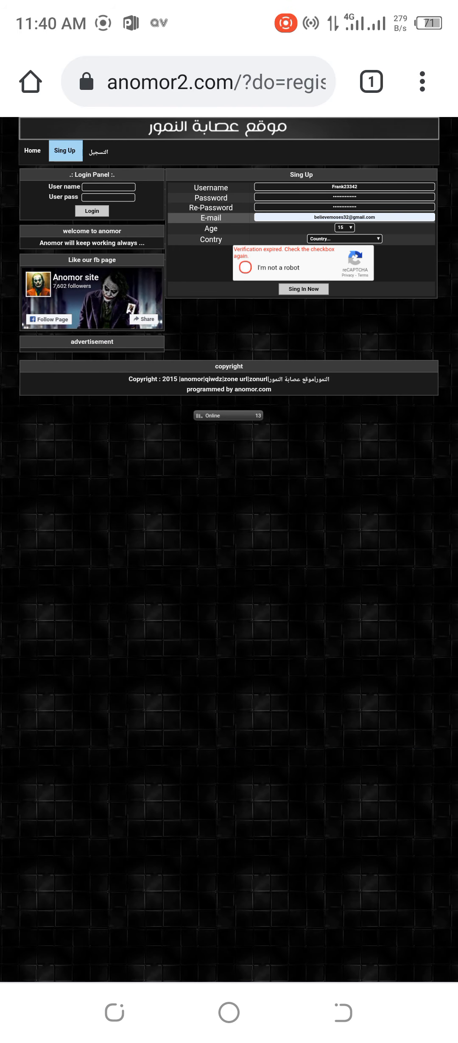
Set country to United States of America and age 28, then submit the registration
left_click(344, 239)
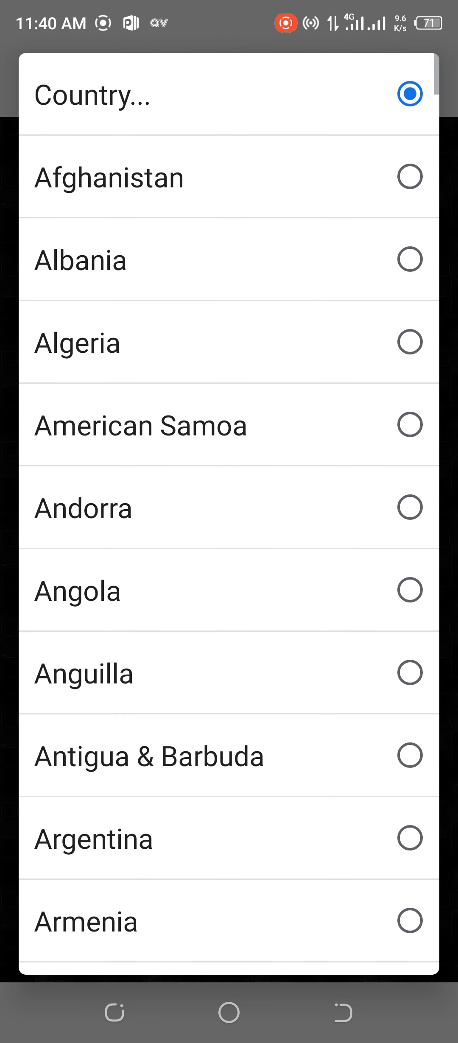
scroll("down", 3)
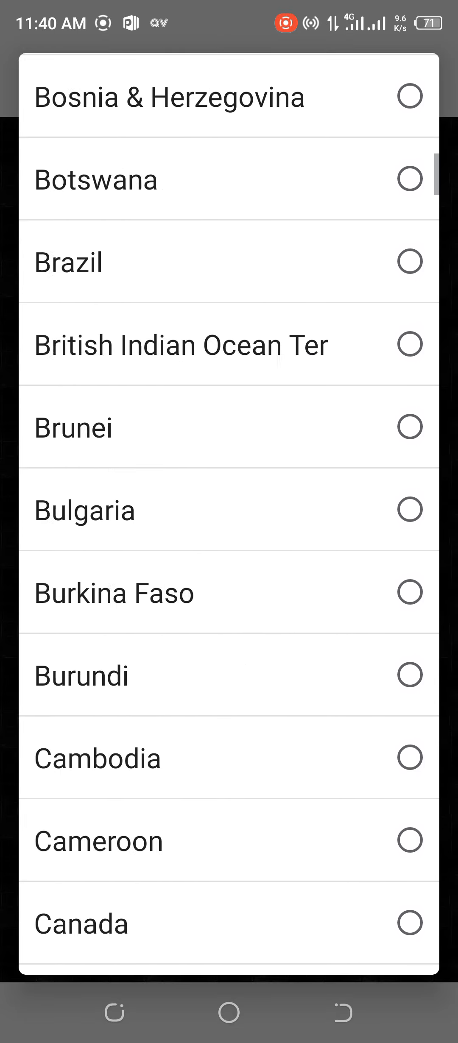
scroll("down", 3)
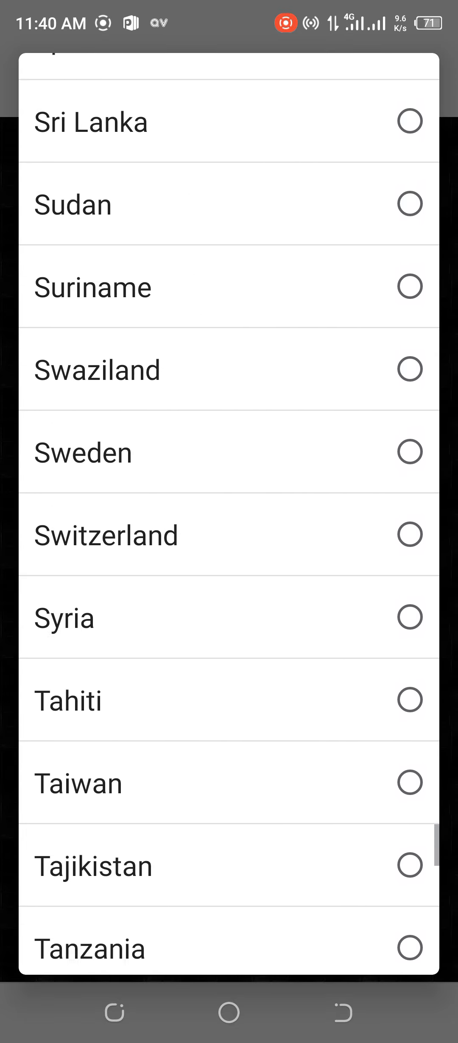
scroll("up", 3)
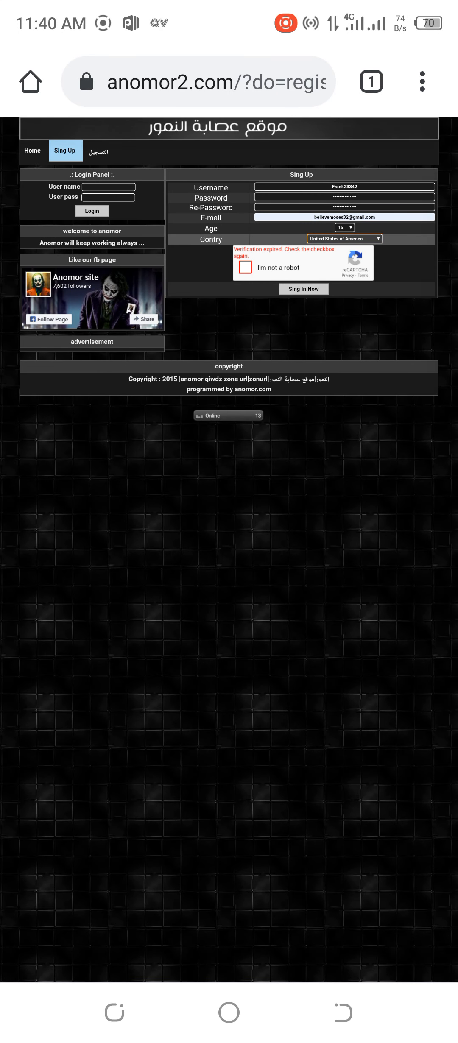
left_click(342, 228)
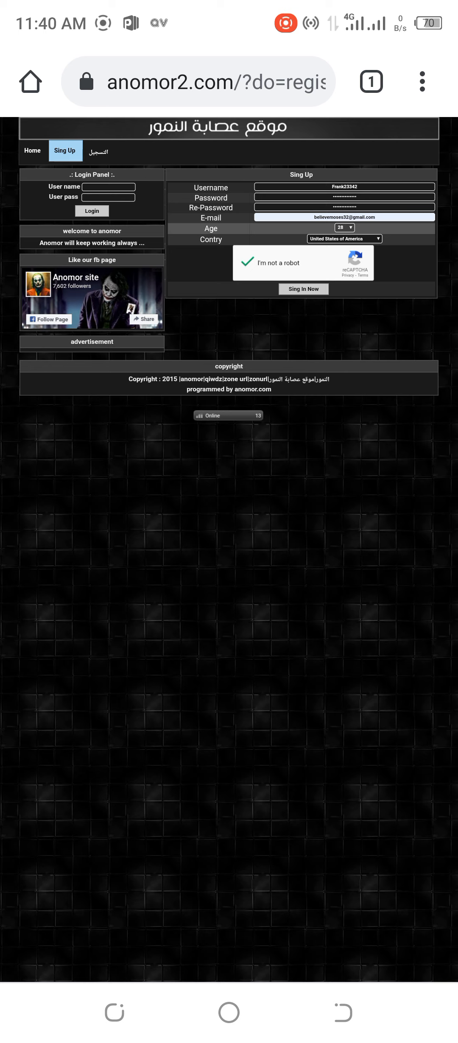
left_click(303, 289)
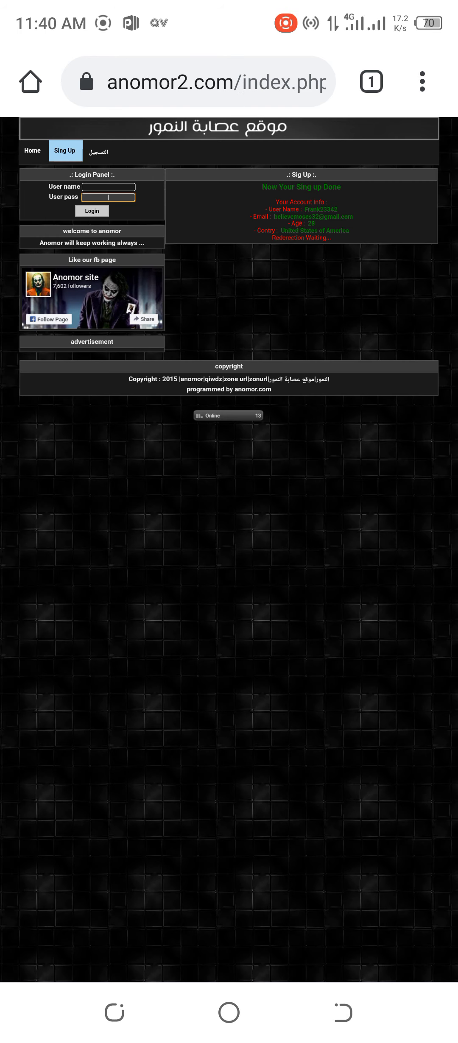
left_click(110, 187)
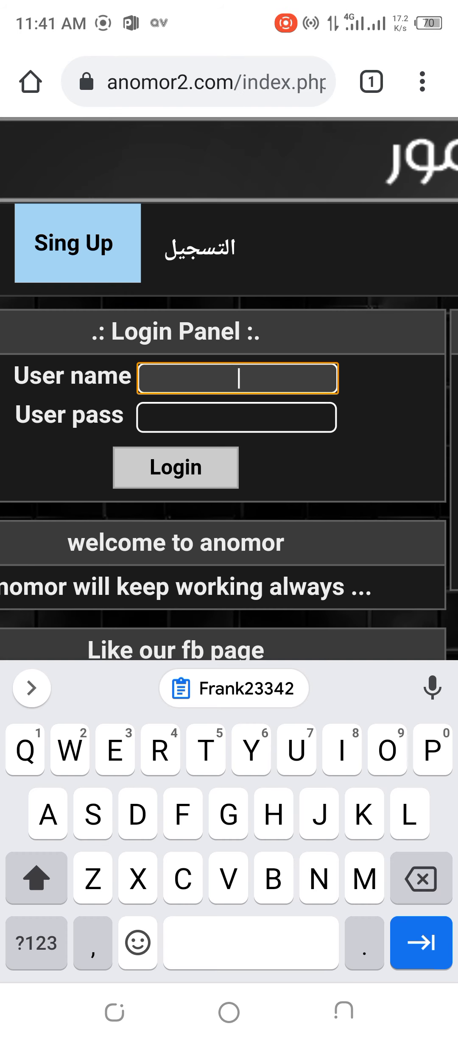
left_click(74, 243)
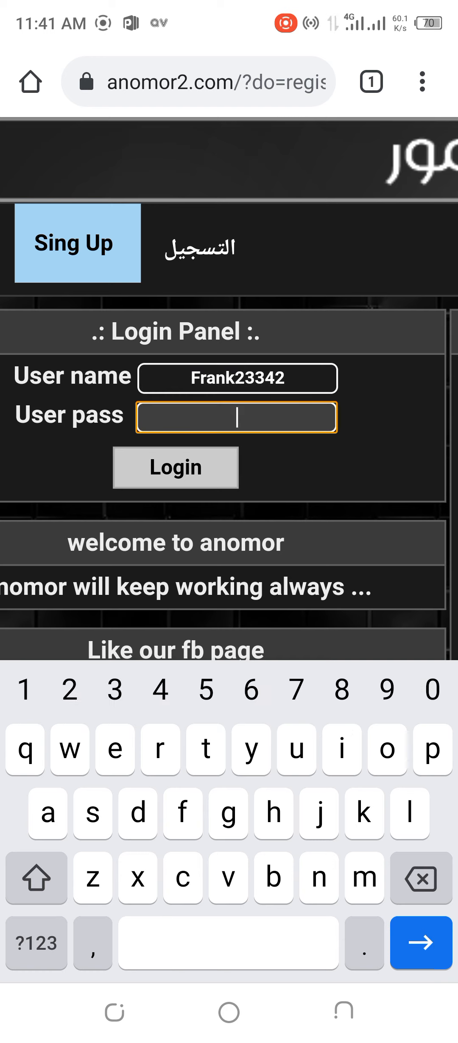
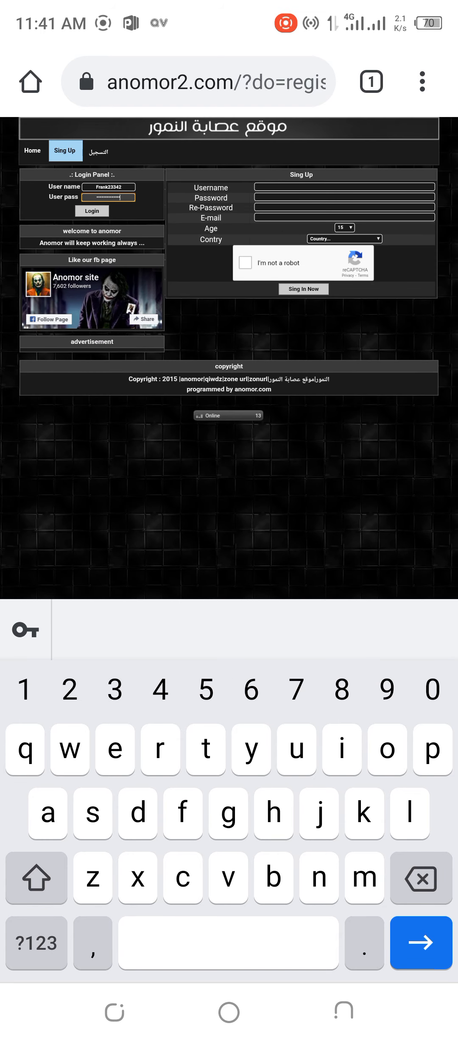
left_click(91, 210)
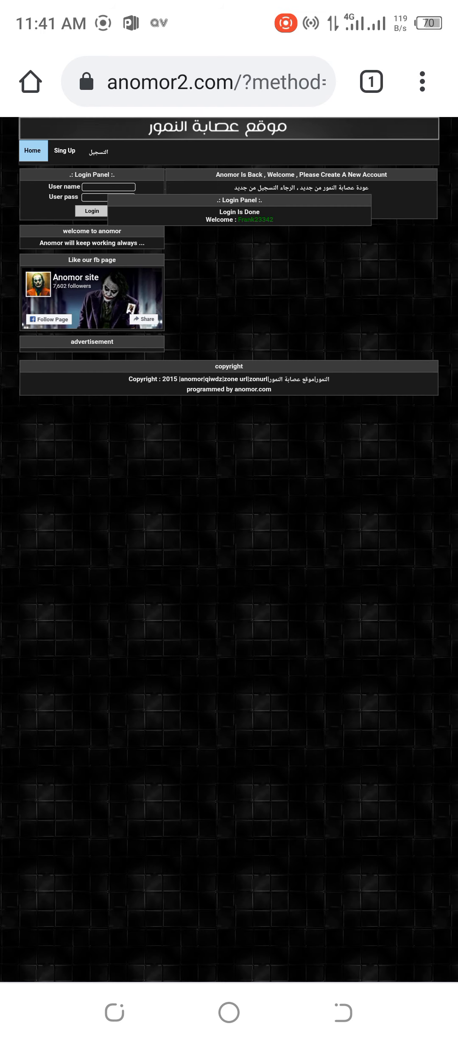